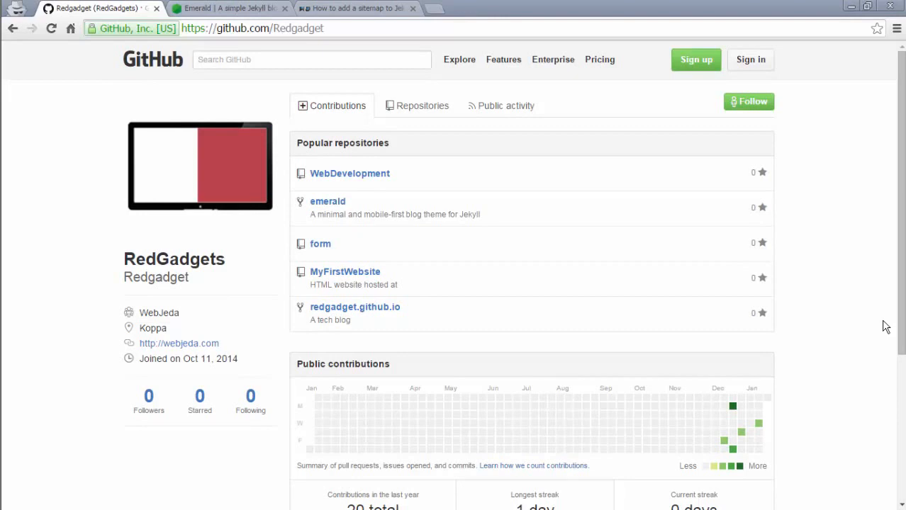
mouse_move(413, 262)
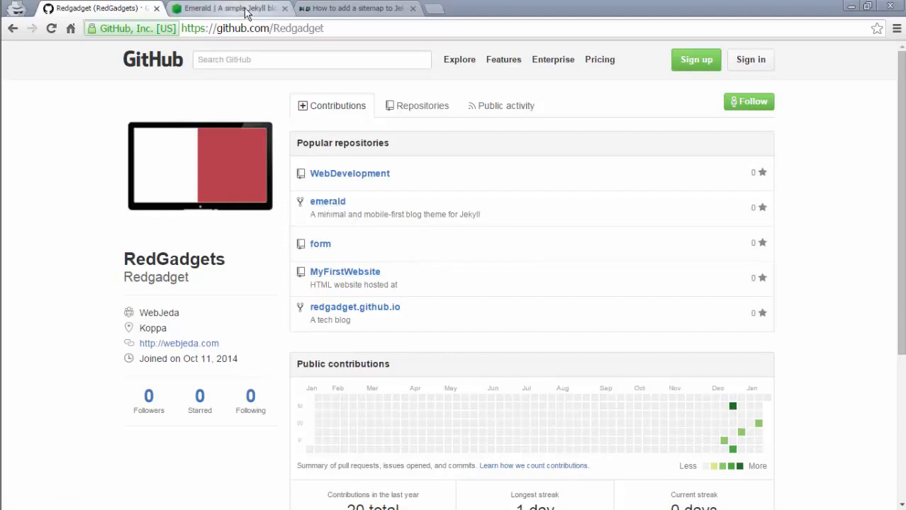
- Request the Emerald blog's sitemap.xml, which returns a 404 File not found page
click(227, 9)
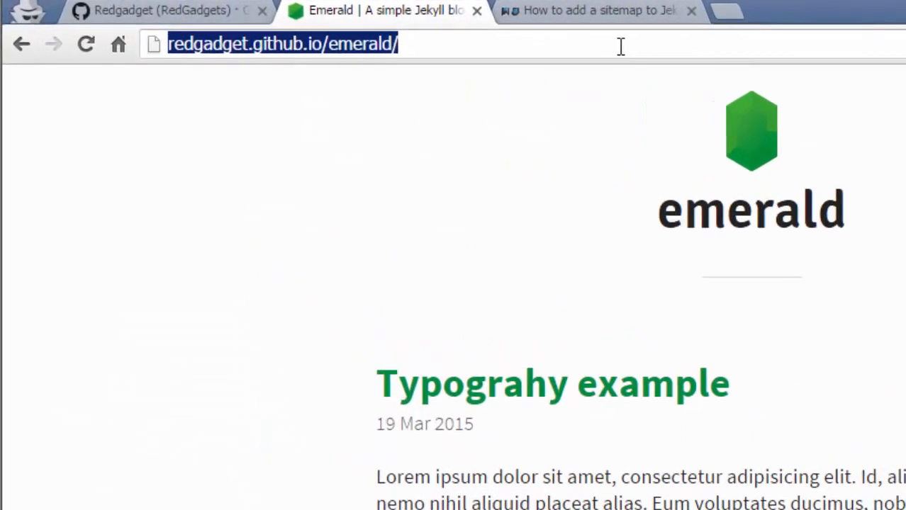
text(sitemap.xml)
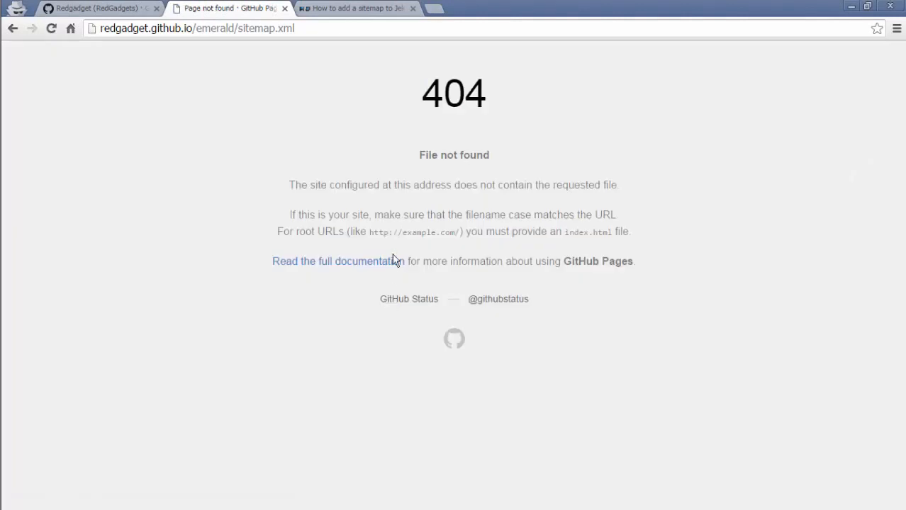
mouse_move(621, 179)
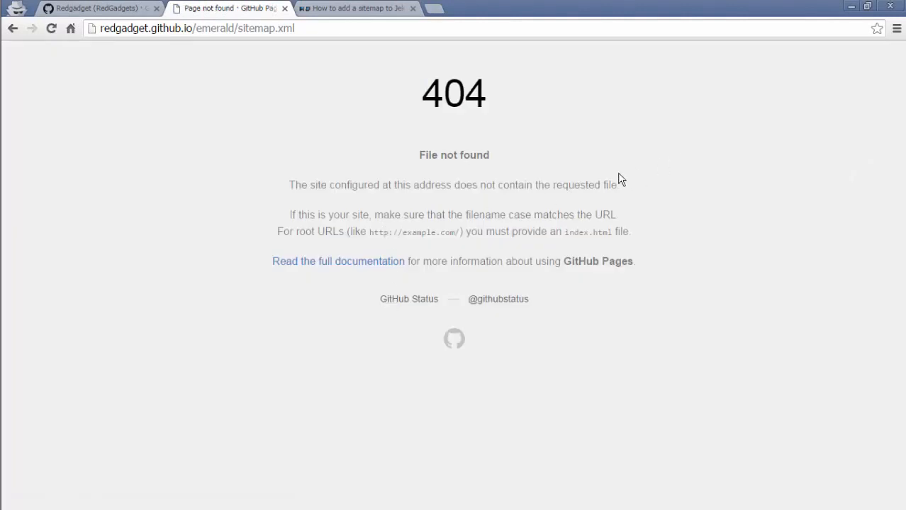
- Load blog.webjeda.com/sitemap.xml and scroll through its listed post URLs and lastmod dates
click(100, 8)
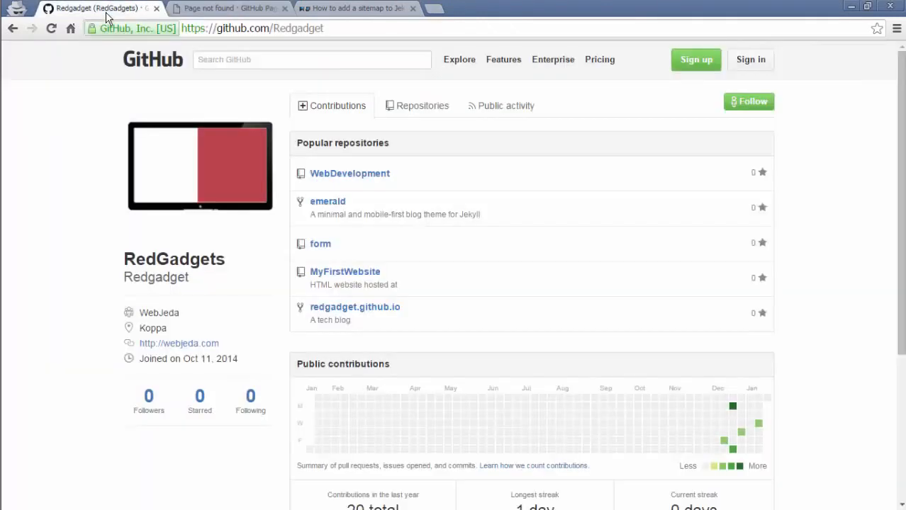
mouse_move(268, 279)
text(blog)
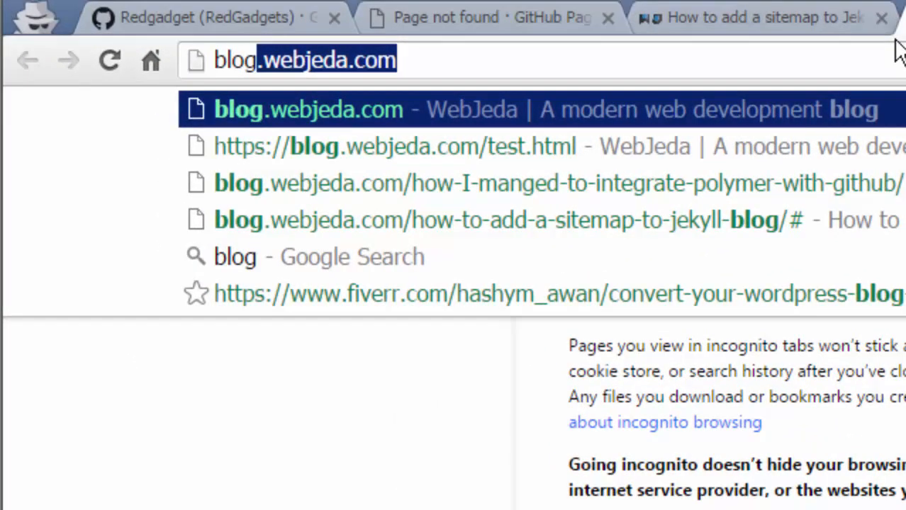
text(/si)
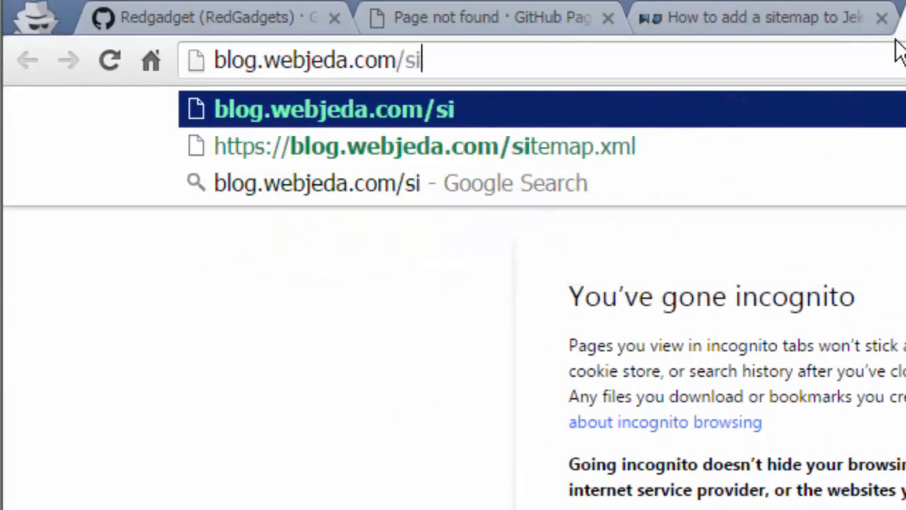
text(temap)
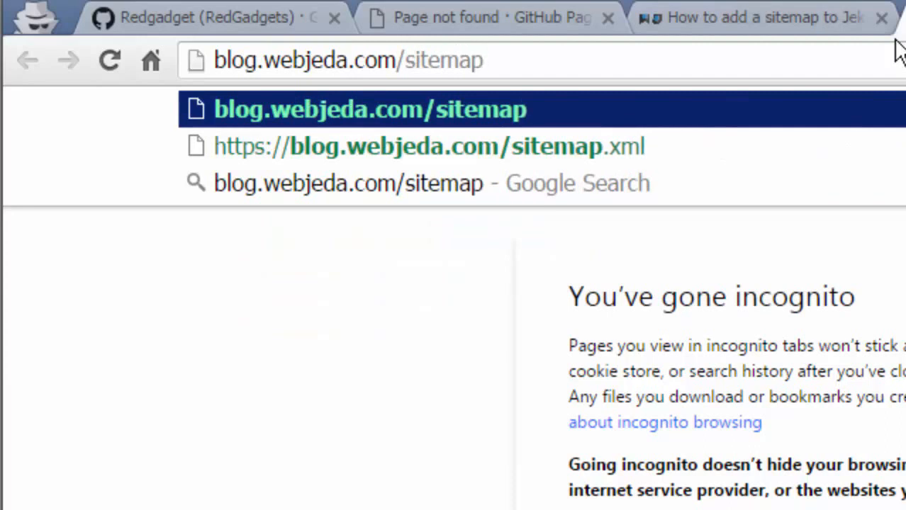
click(429, 146)
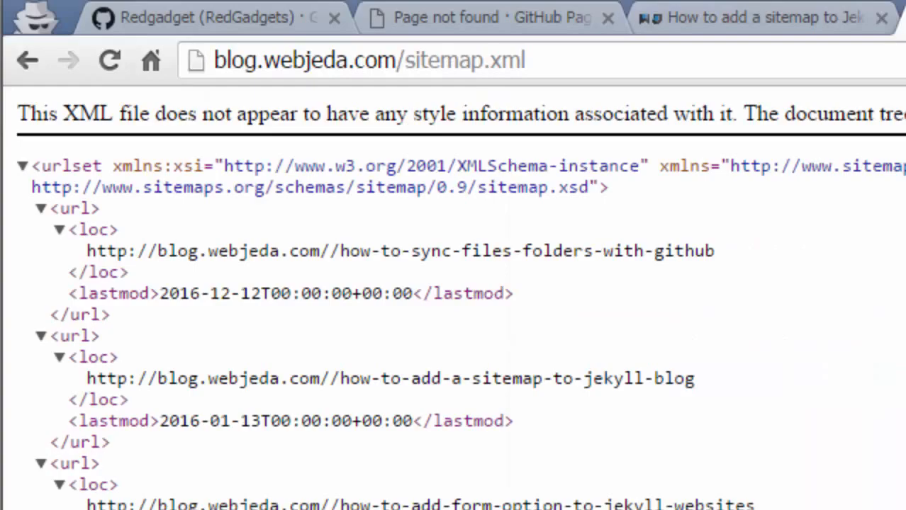
scroll(down, 3)
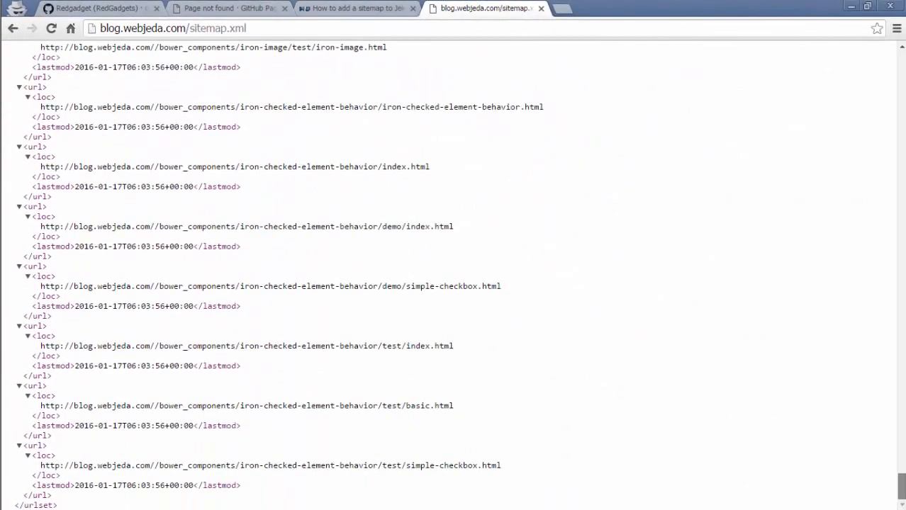
scroll(up, 3)
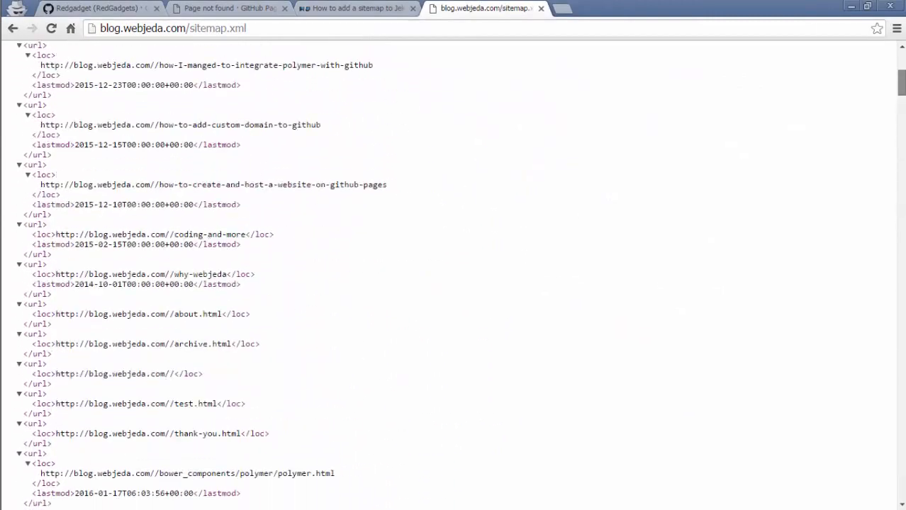
scroll(down, 3)
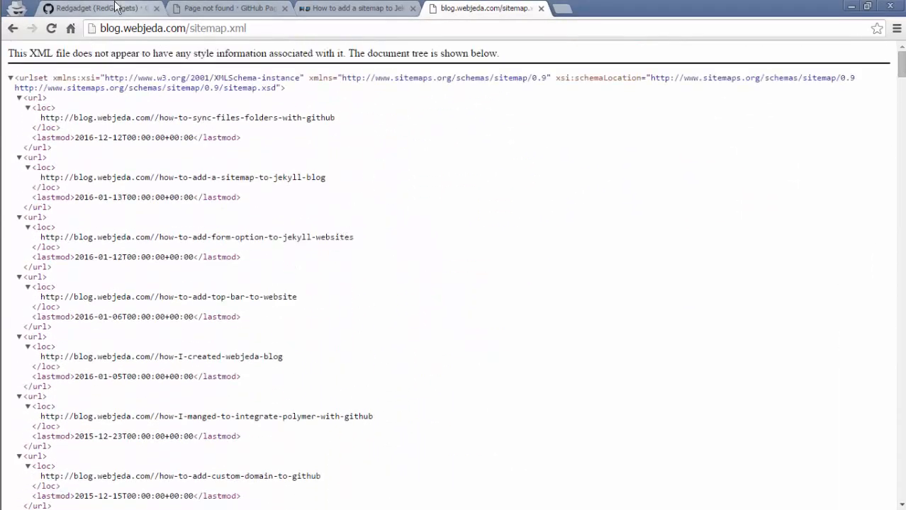
- Return to the RedGadgets GitHub profile and head into the emerald repository
click(92, 8)
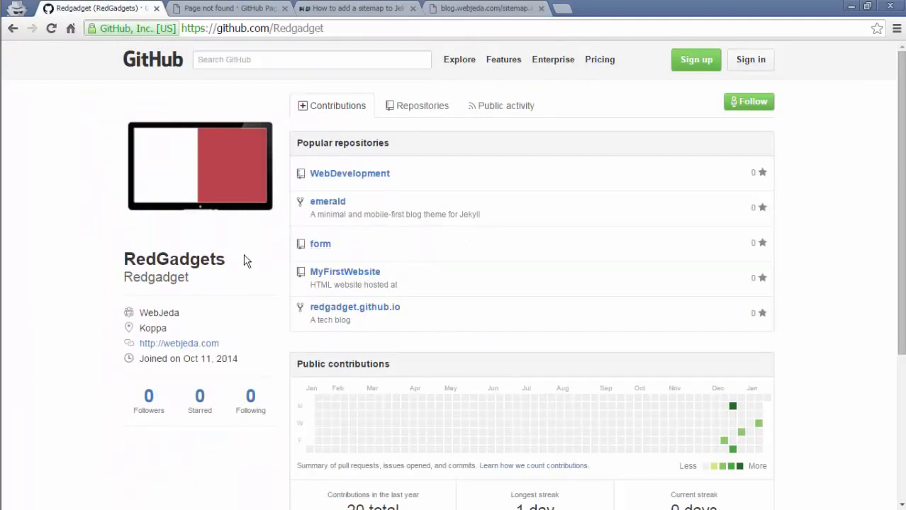
mouse_move(257, 268)
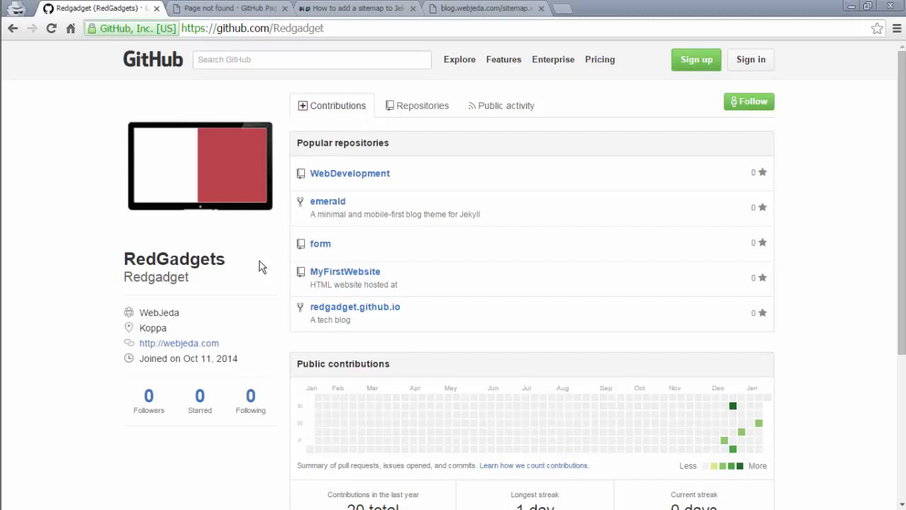
click(328, 202)
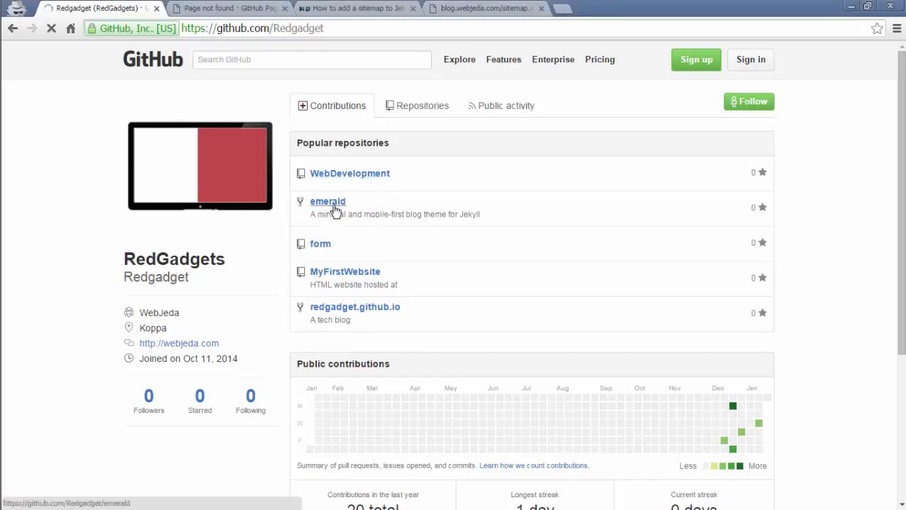
- Check the tutorial's jekyll-sitemap gems snippet, then bring up emerald's _config.yml
click(328, 201)
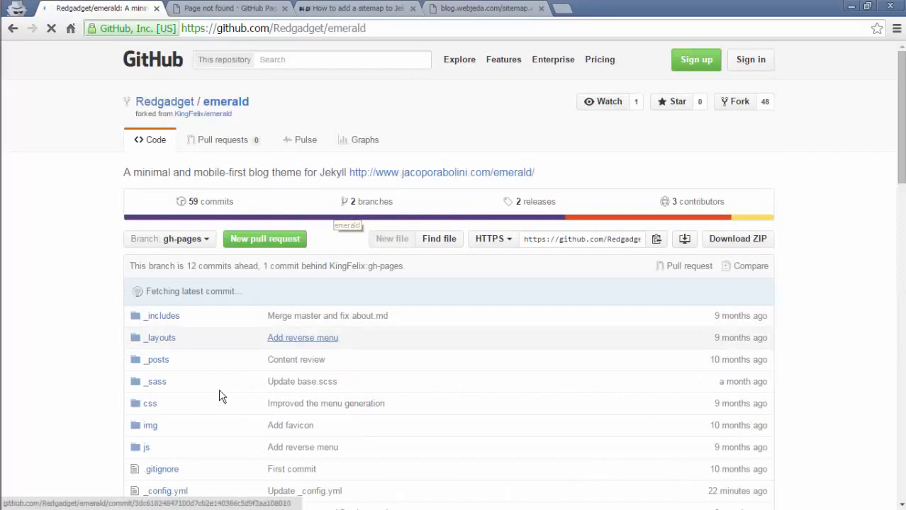
click(167, 491)
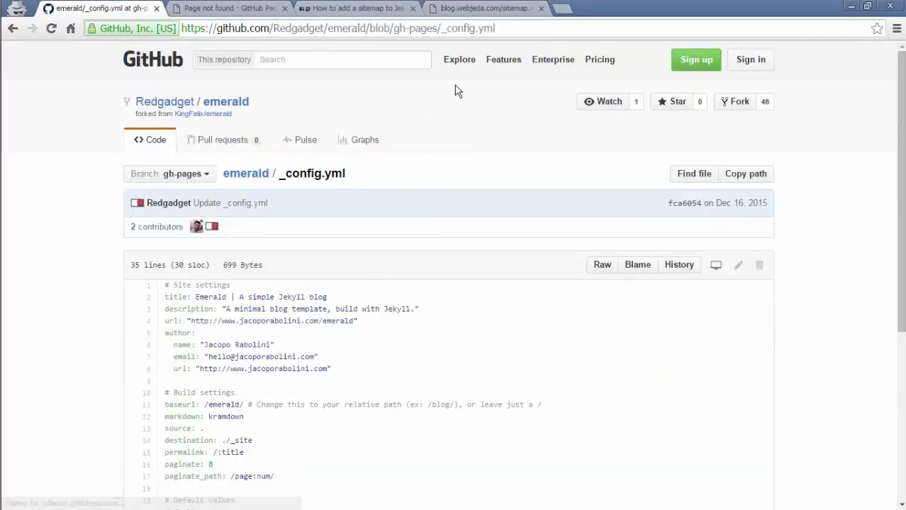
click(355, 8)
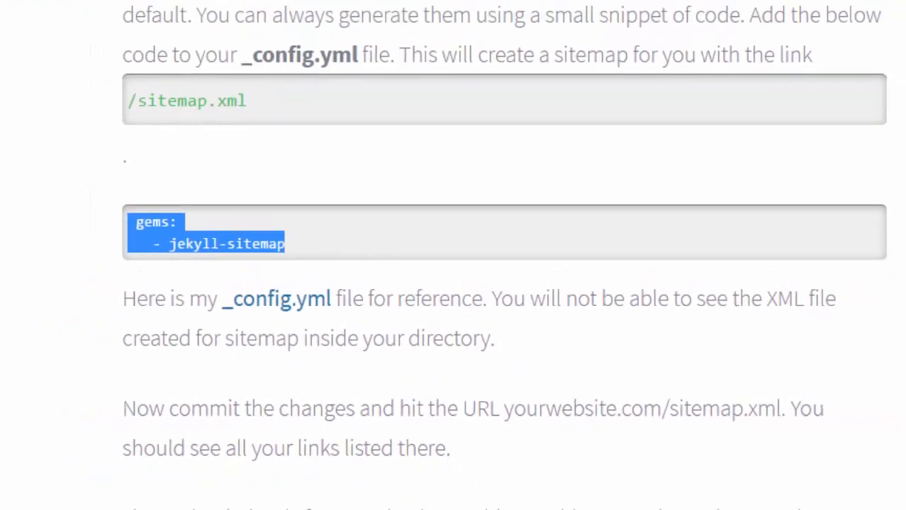
click(100, 8)
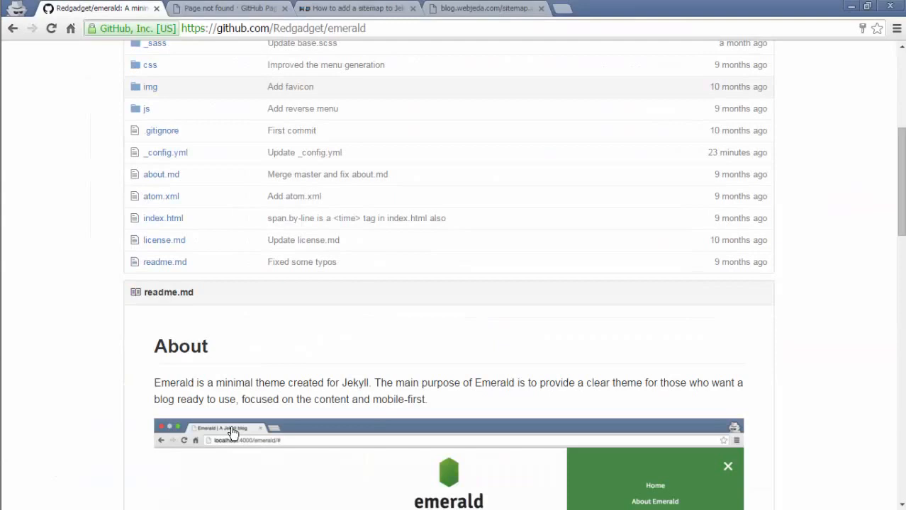
mouse_move(165, 157)
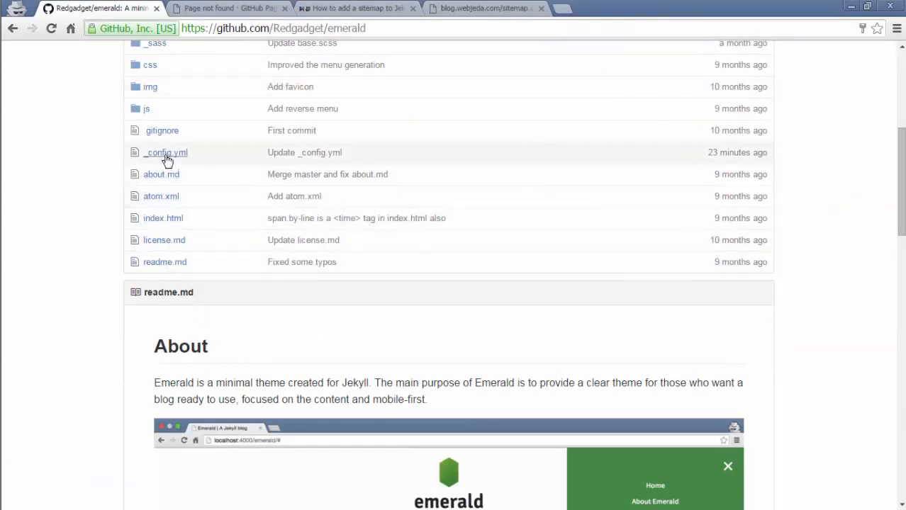
click(164, 153)
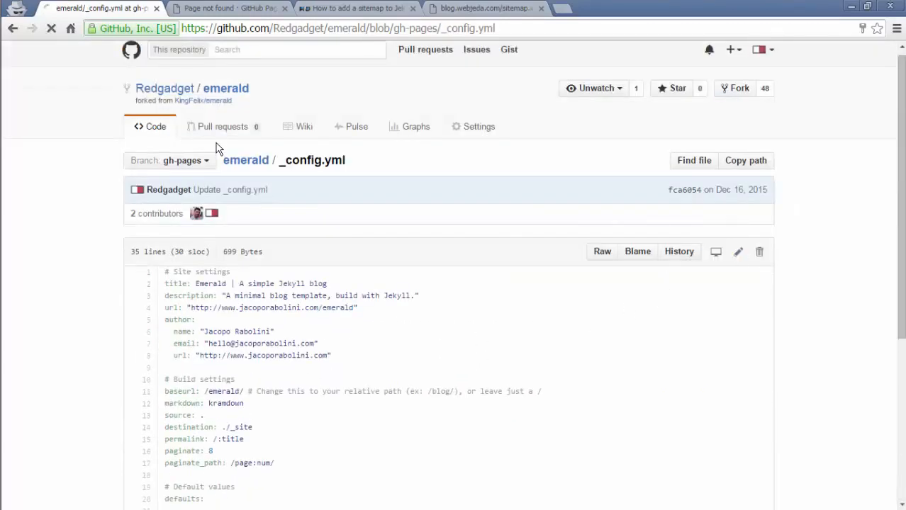
- Edit _config.yml to end with a gems: jekyll-sitemap entry and go back to the blog's sitemap page
click(737, 252)
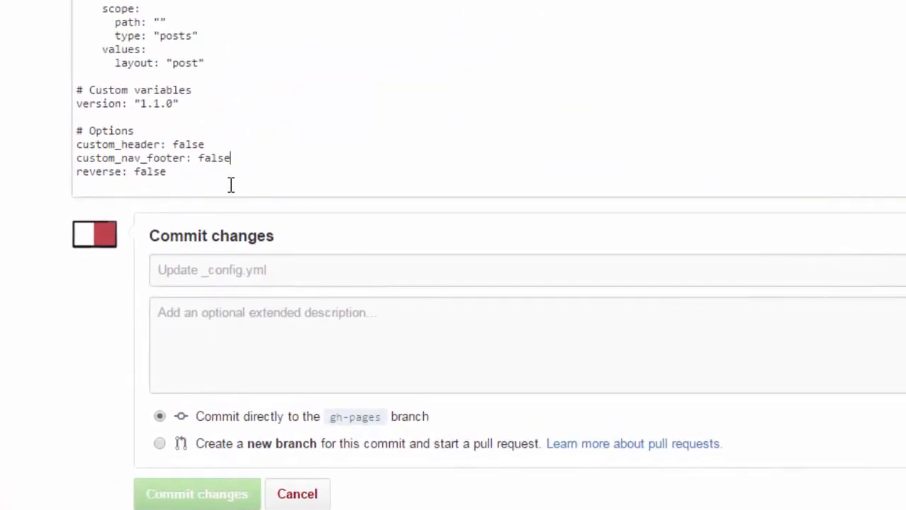
scroll(up, 3)
text(gems: - jekyll-sitemap)
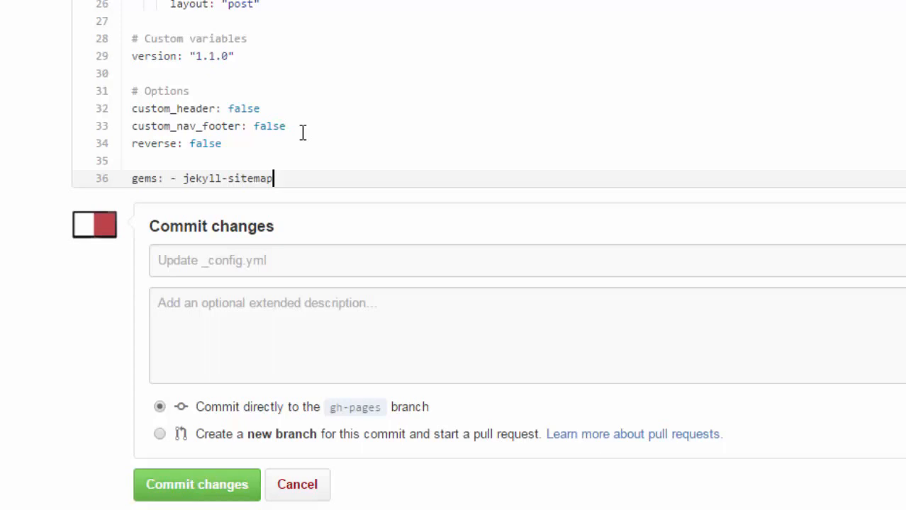
mouse_move(315, 179)
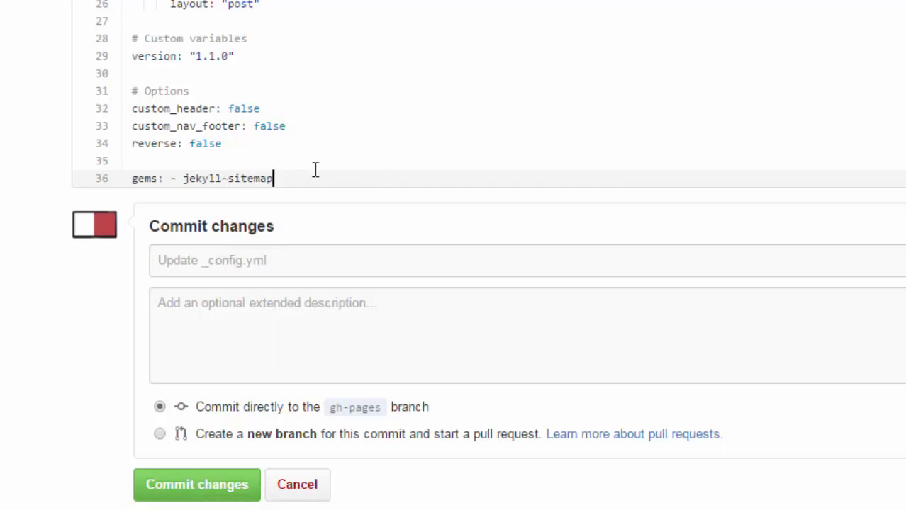
mouse_move(545, 377)
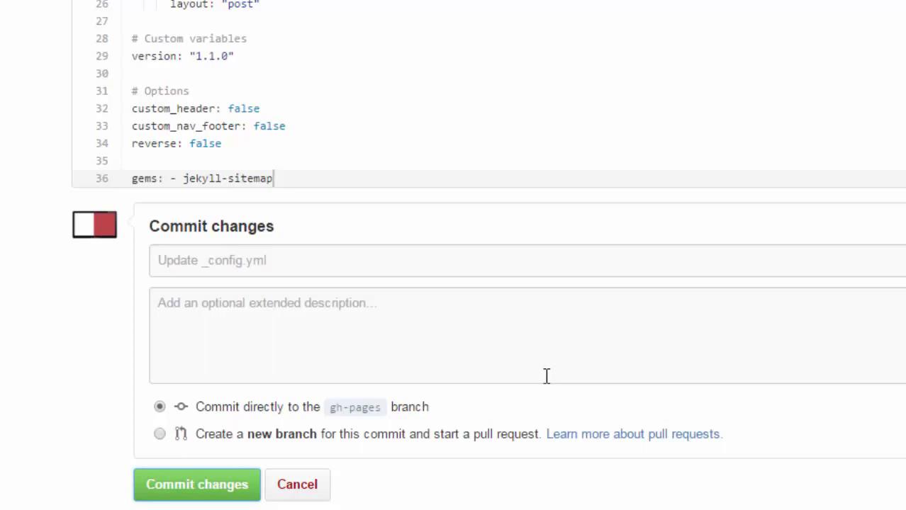
scroll(up, 3)
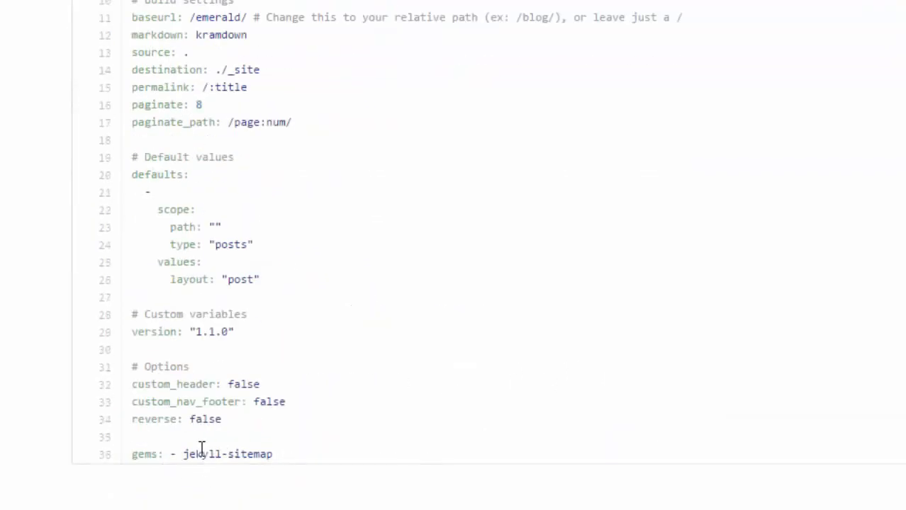
click(227, 9)
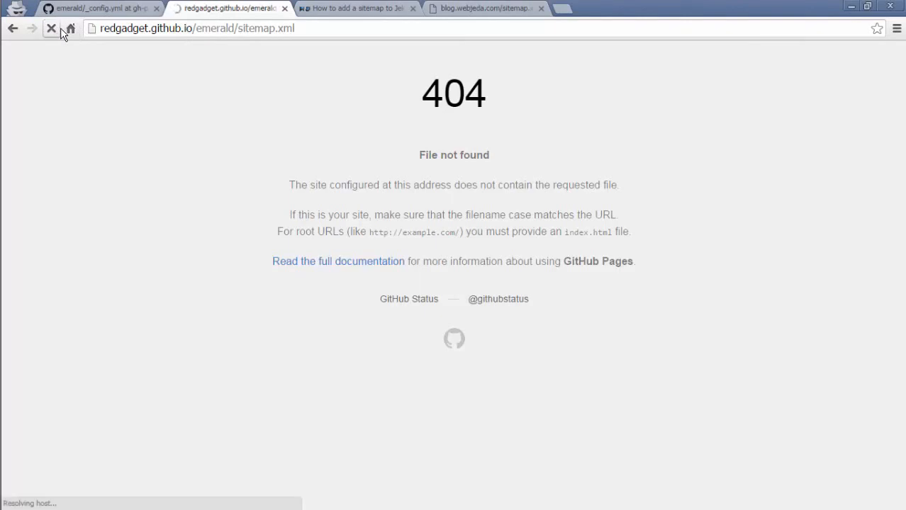
- Reload sitemap.xml (still 404), close the blog.webjeda.com reference tab and return to _config.yml
click(51, 28)
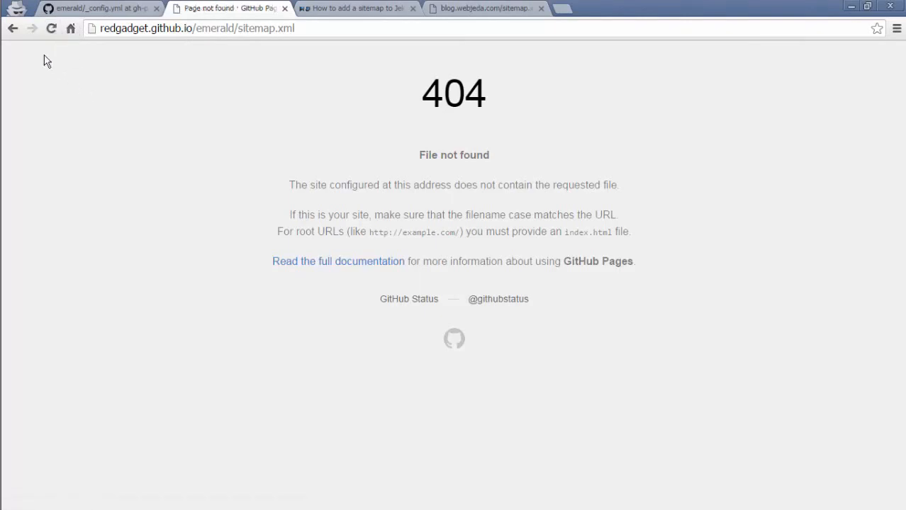
mouse_move(150, 123)
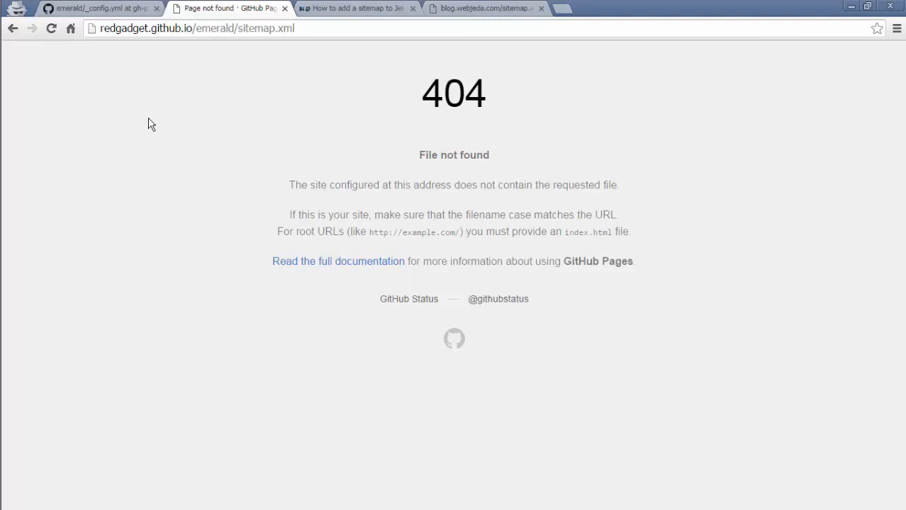
mouse_move(102, 105)
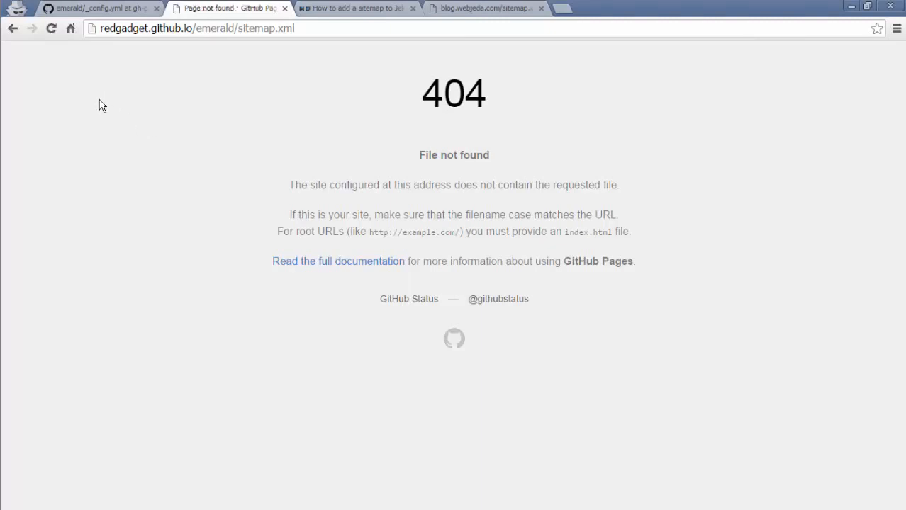
mouse_move(193, 95)
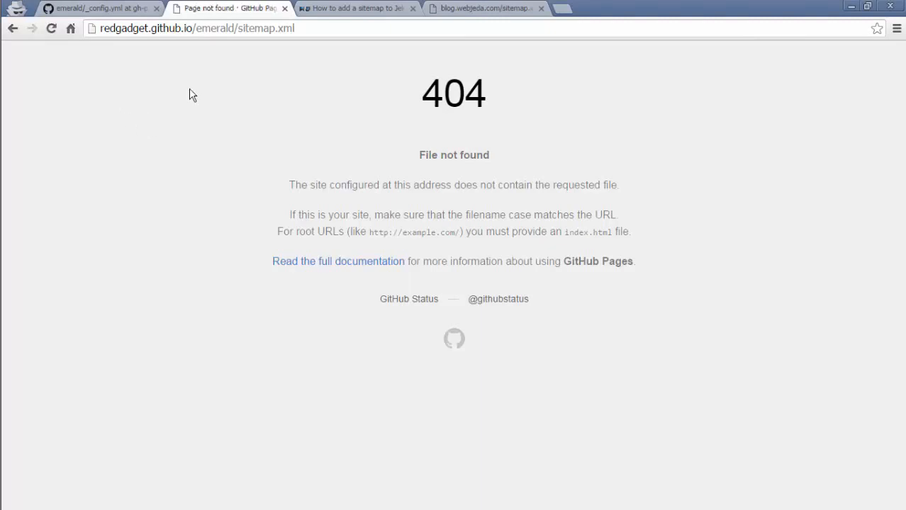
click(541, 8)
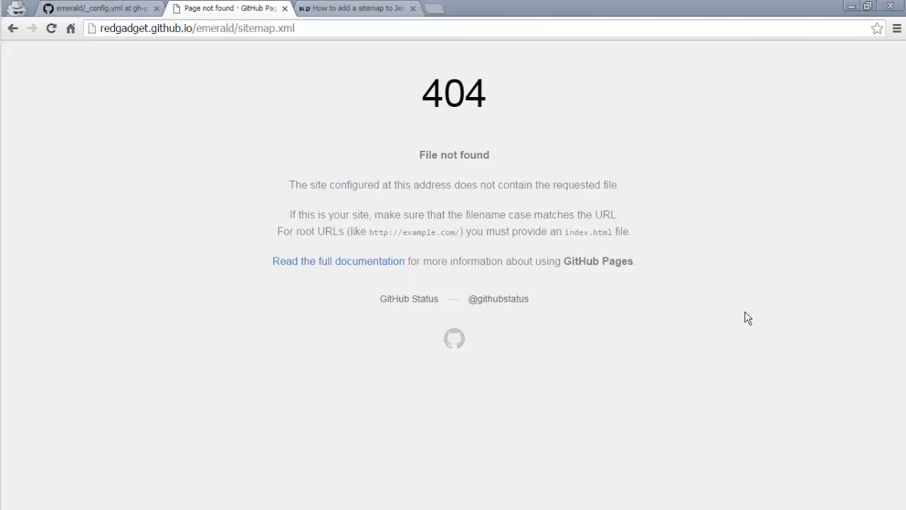
mouse_move(226, 77)
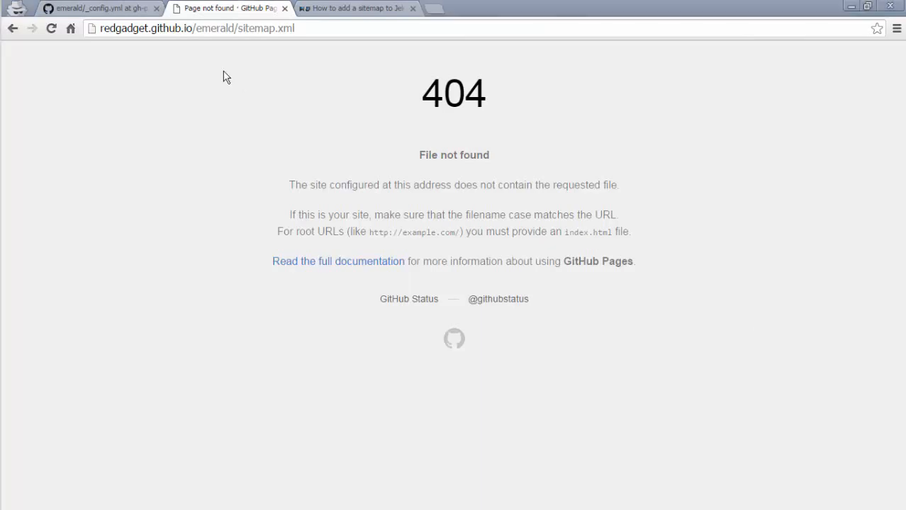
click(52, 28)
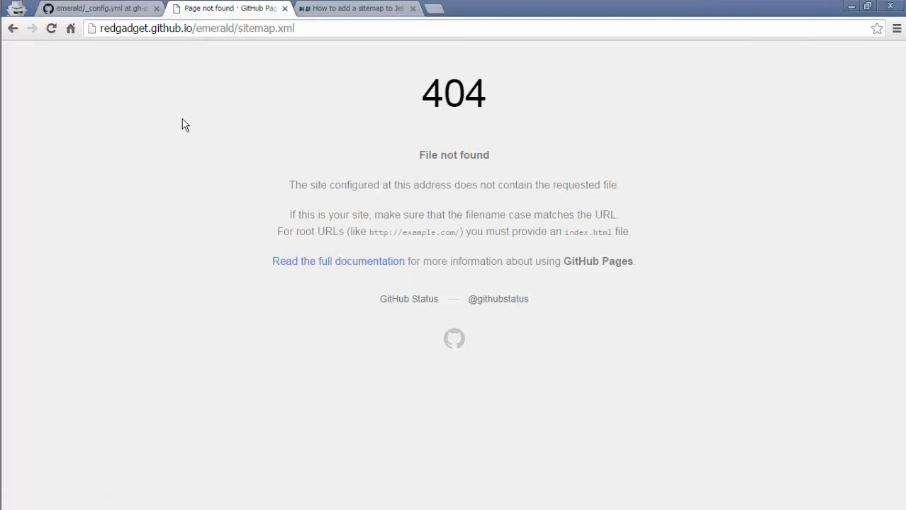
click(99, 8)
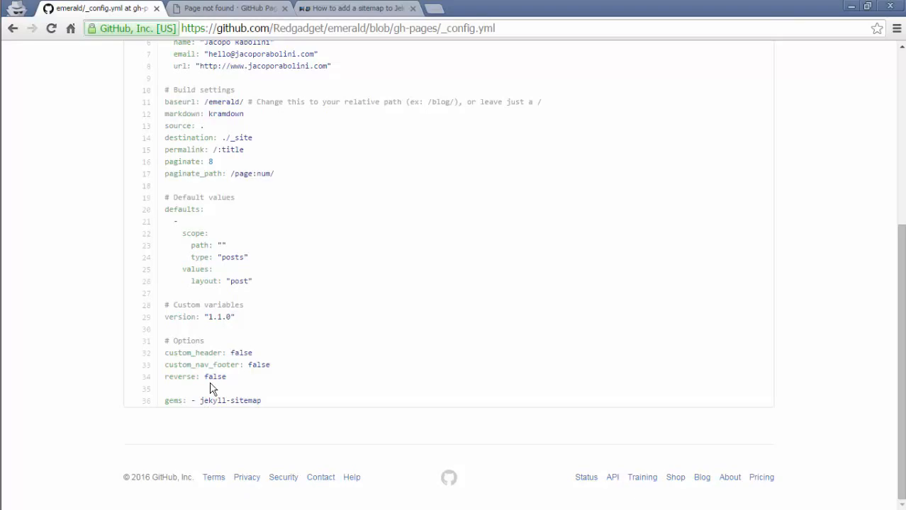
- Move '- jekyll-sitemap' to an indented line under gems:, commit, and go to the sitemap page
click(357, 8)
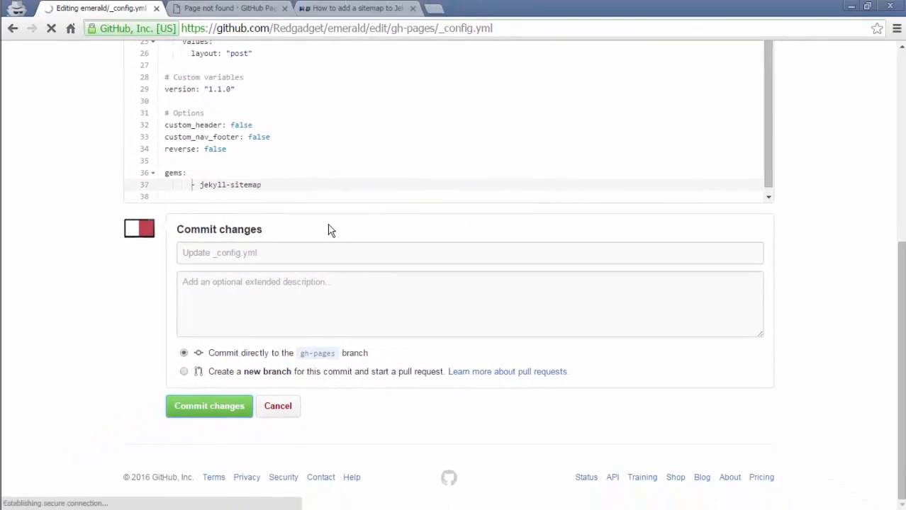
click(208, 405)
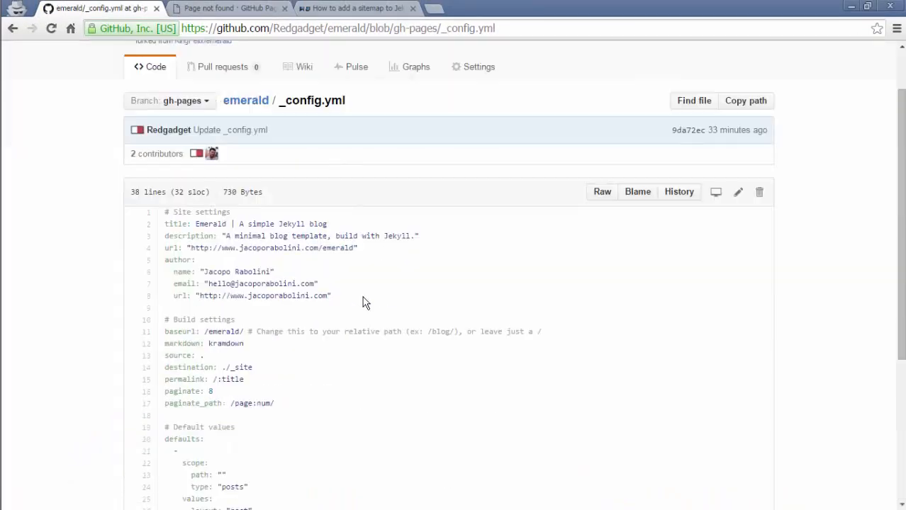
click(227, 8)
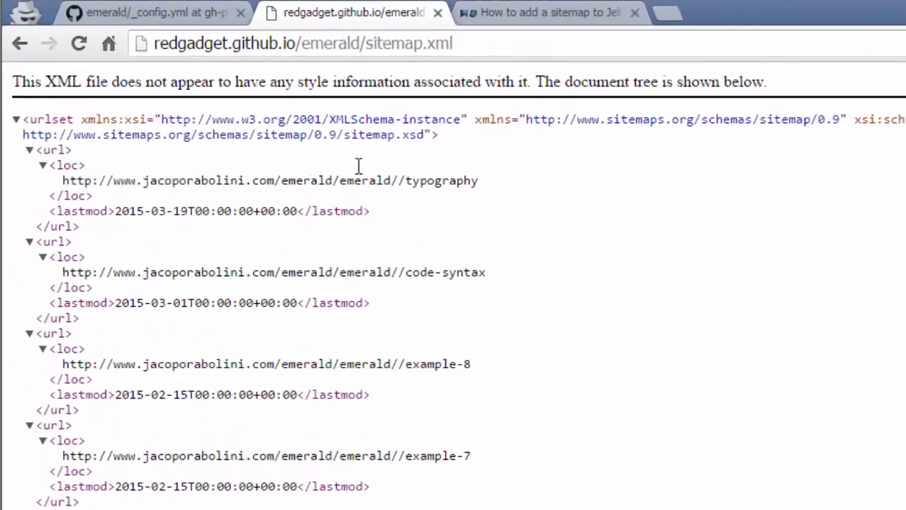
- Scroll through the generated sitemap.xml entries down to hello-world, about.html and the site root
double_click(69, 287)
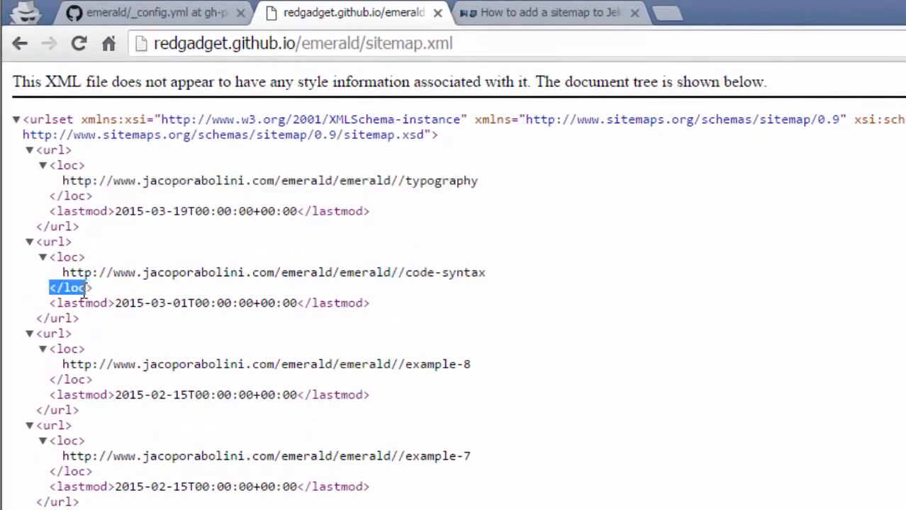
scroll(down, 3)
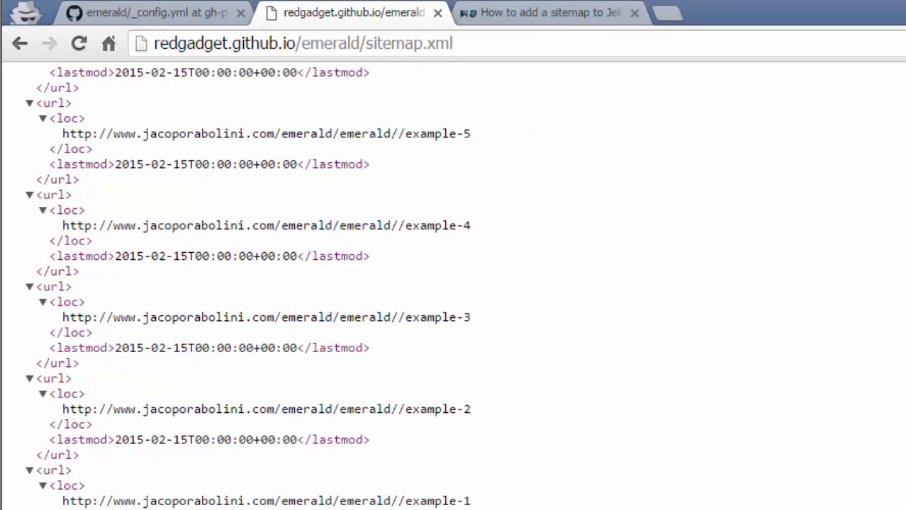
mouse_move(517, 452)
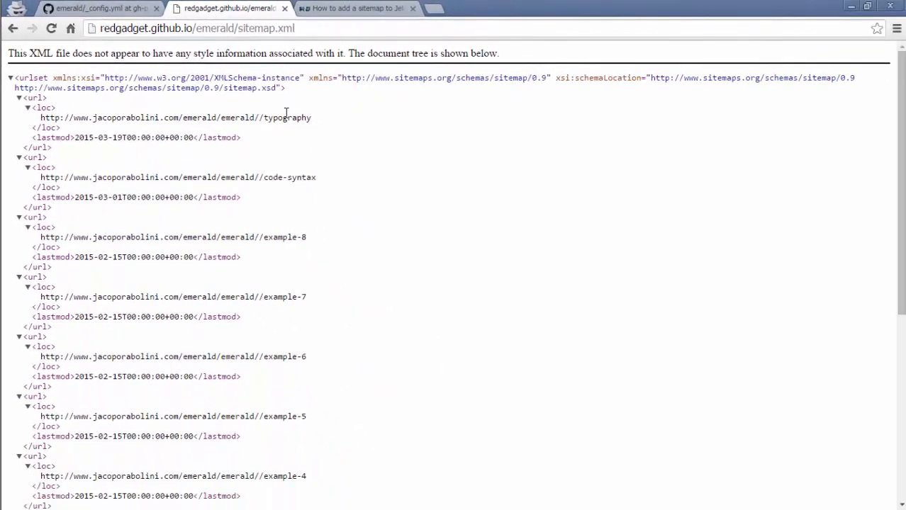
scroll(down, 3)
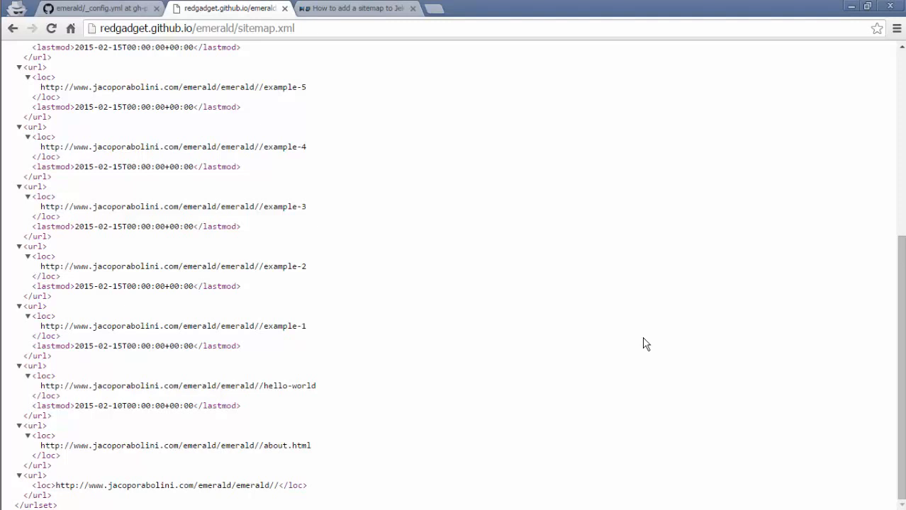
scroll(up, 3)
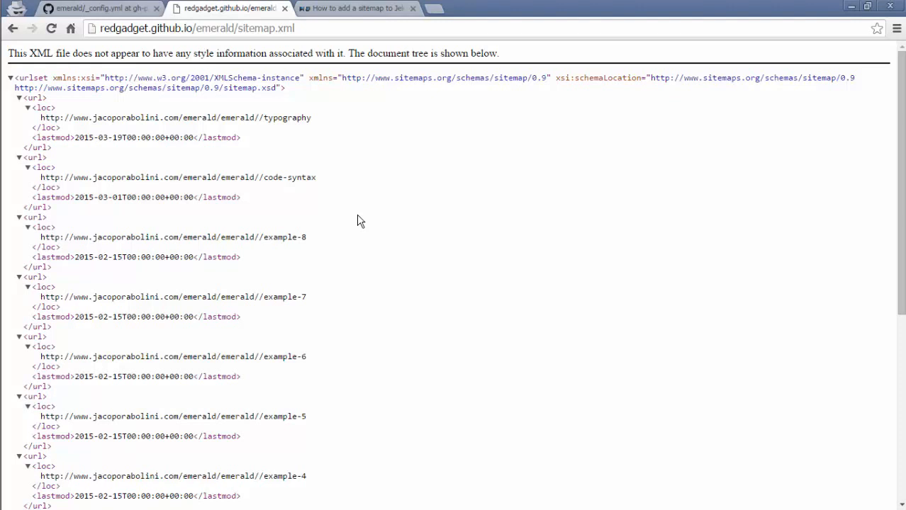
mouse_move(573, 306)
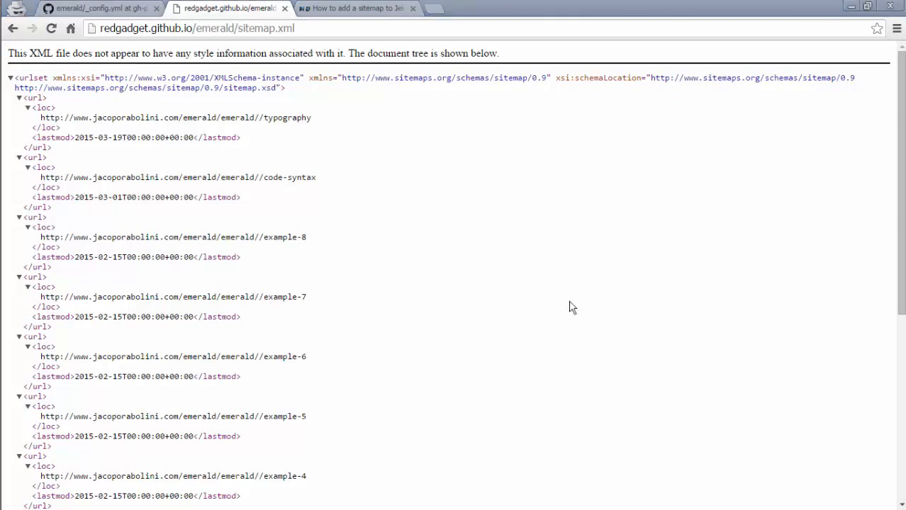